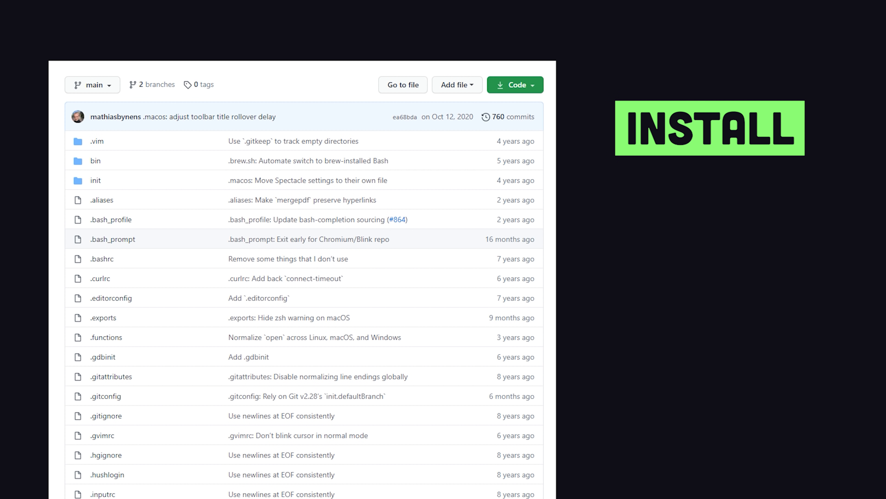
Scroll the home folder in Finder to reach hidden files like .gitconfig and .zshrc.
scroll("down", 3)
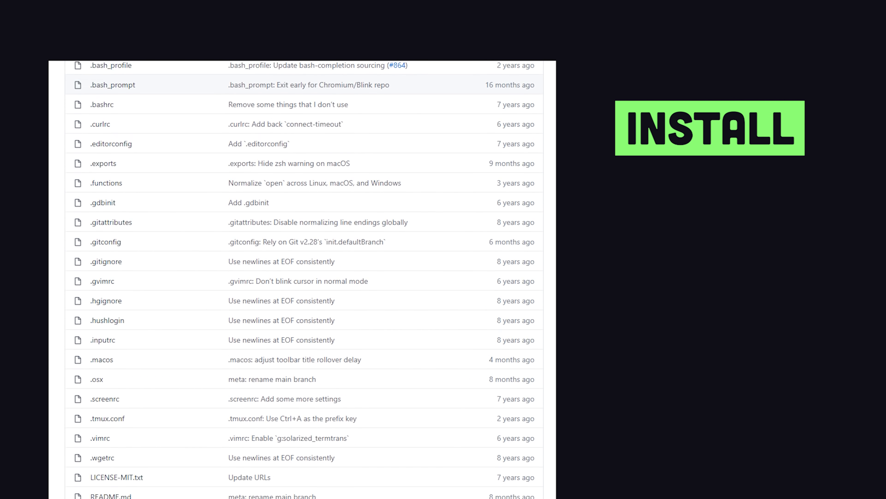
scroll("down", 3)
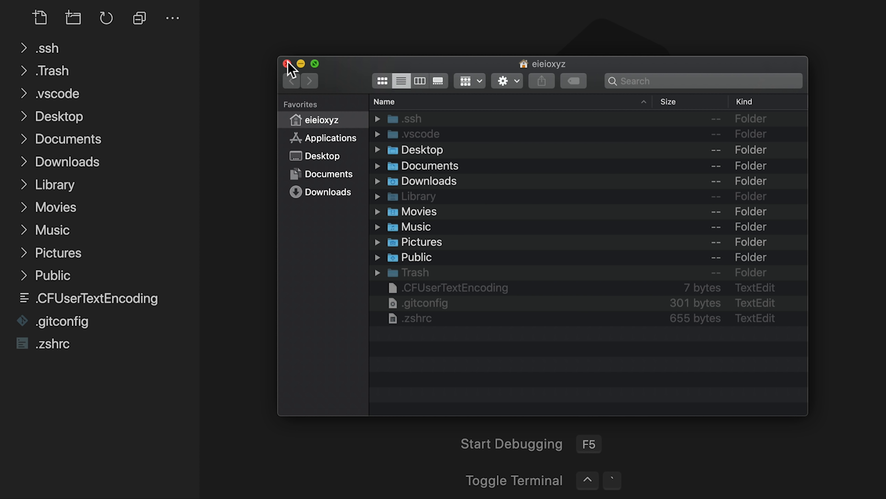
Close the Finder home window and bring up .gitconfig with its user name and email section.
left_click(286, 63)
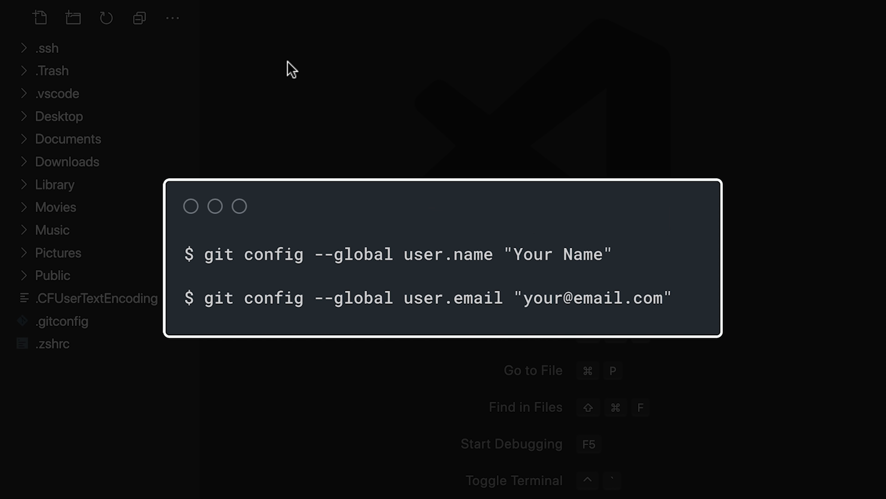
left_click(61, 321)
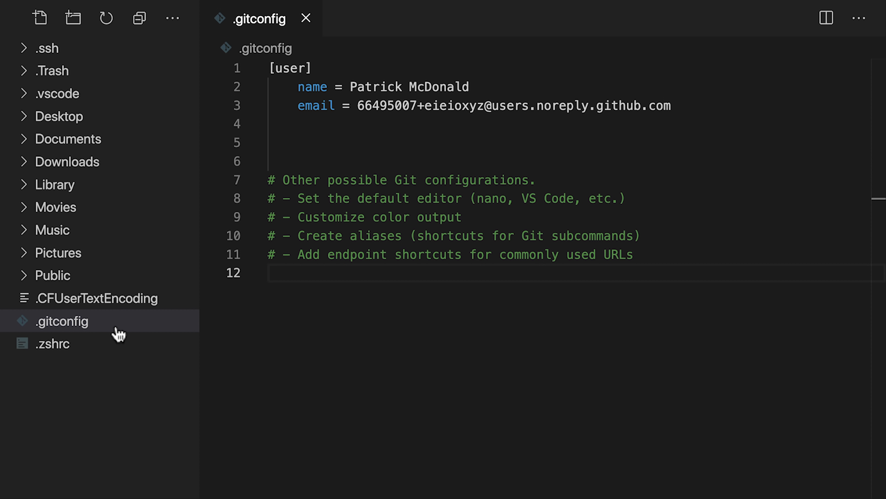
left_click(53, 344)
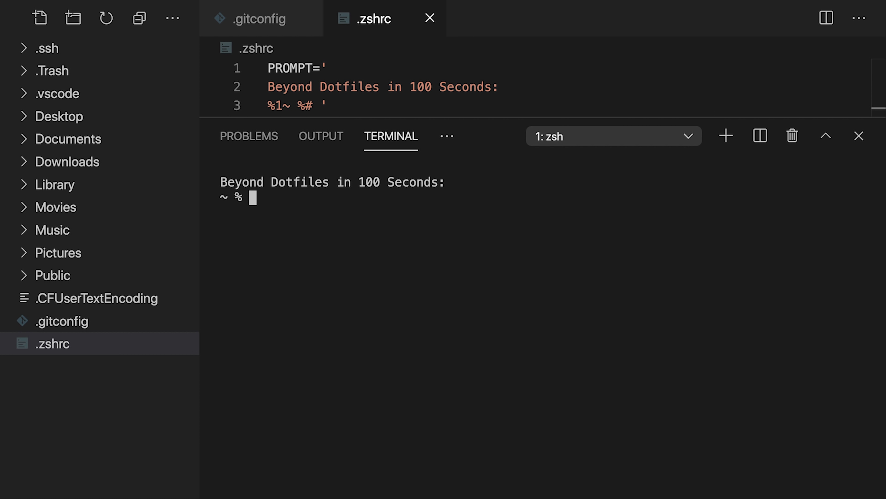
type("git clone")
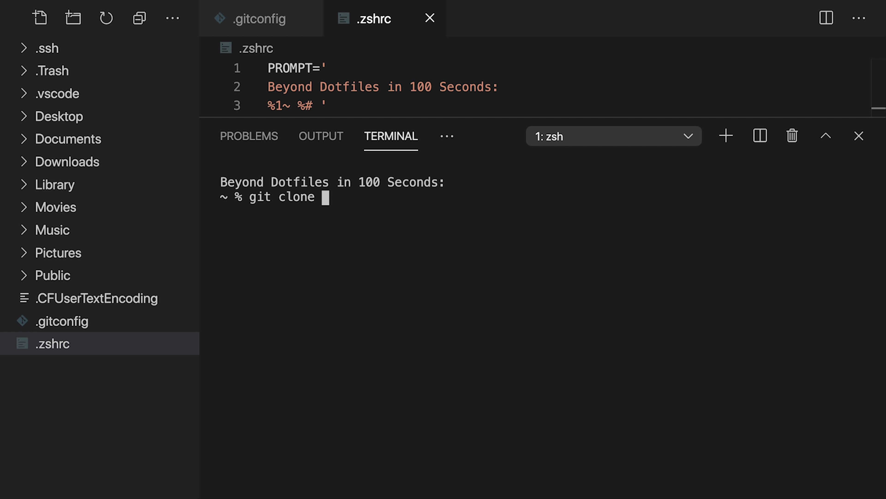
type("git@github.com:eieioxyz/Beyond-Dotfiles-in-100-Seconds.git")
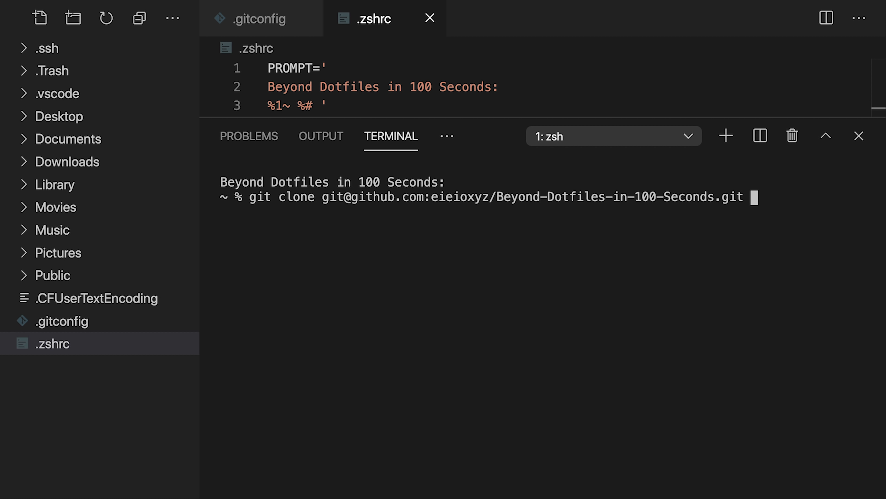
type("~/dotfiles")
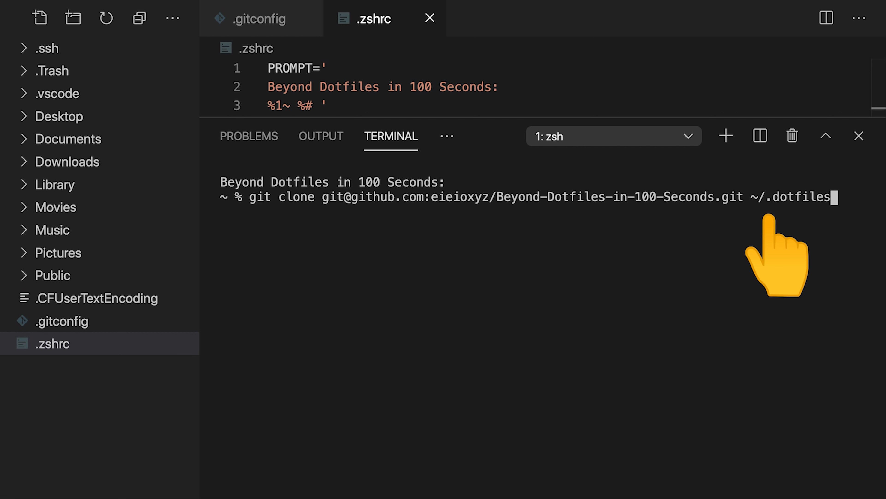
key("Enter")
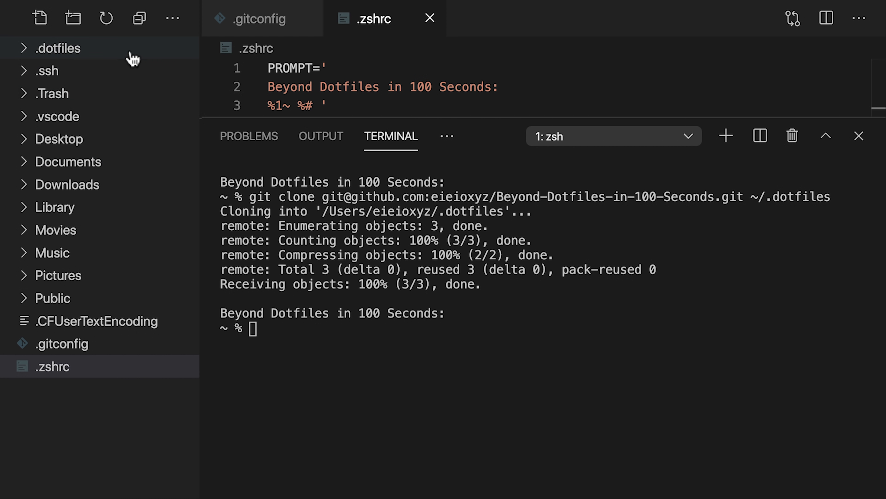
Move the configs into .dotfiles and commit them as "Add .gitconfig and .zshrc".
left_click(58, 48)
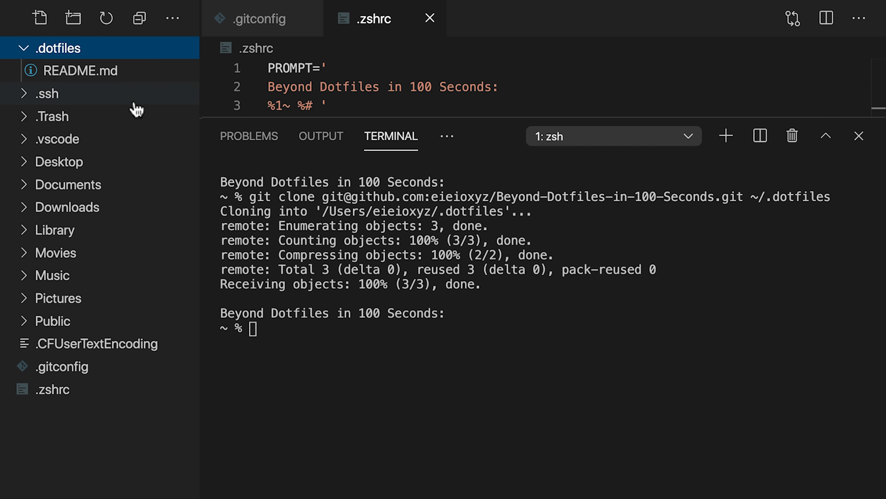
left_click(52, 389)
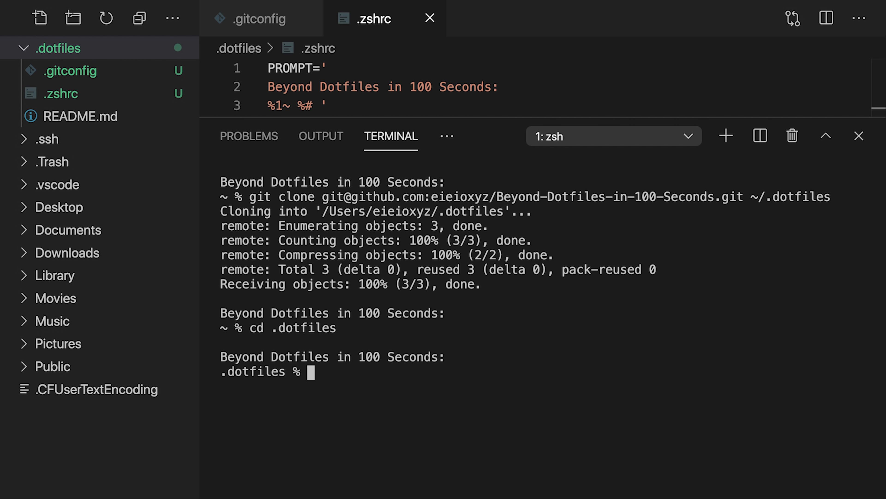
type("git add .gitconfig .zshrc")
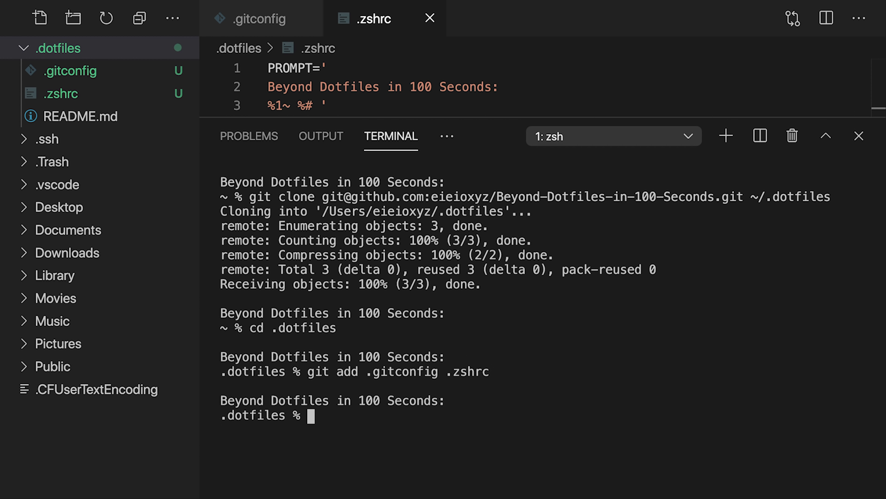
type("git commit -m")
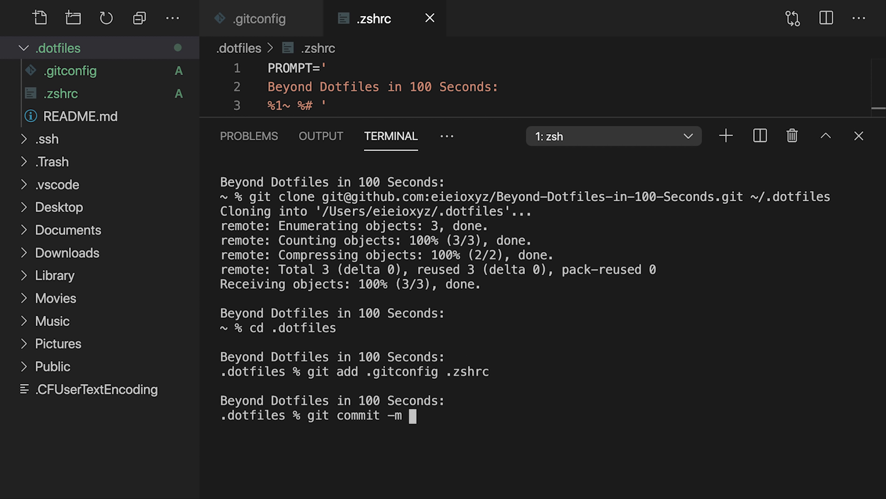
type("\"Add .gitconfig and .zs")
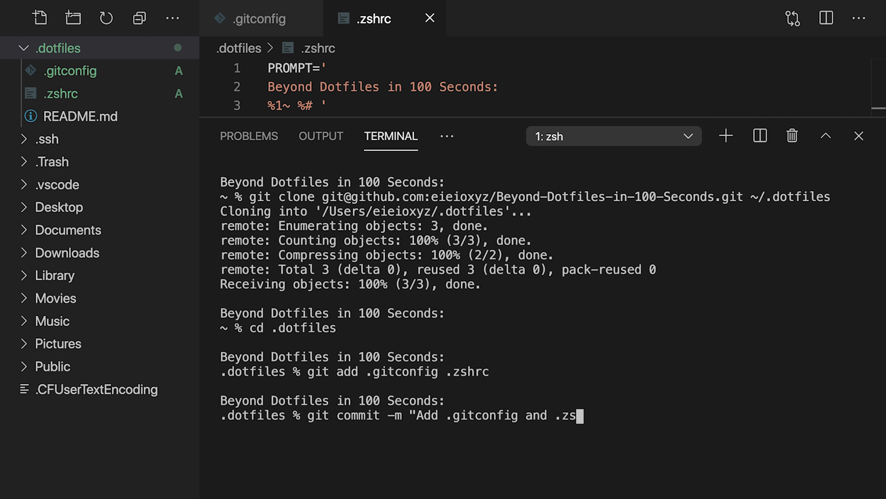
type("hrc\"")
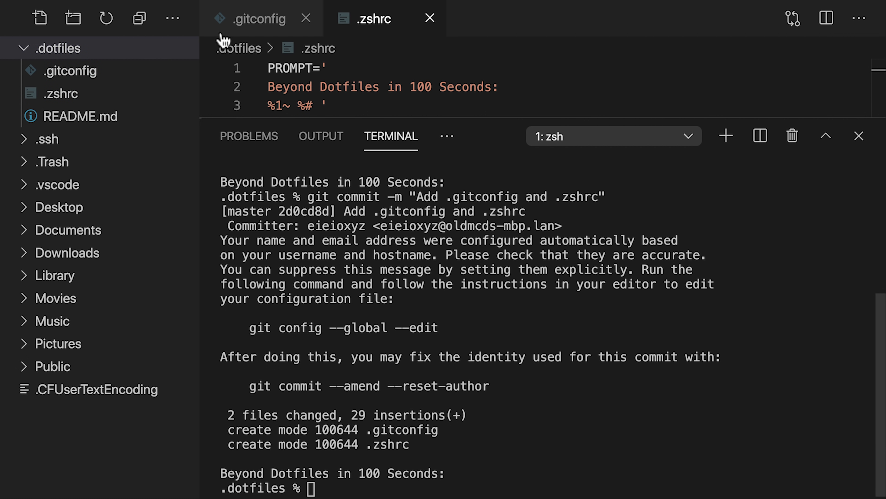
Close the .gitconfig editor so only .zshrc remains open.
left_click(256, 19)
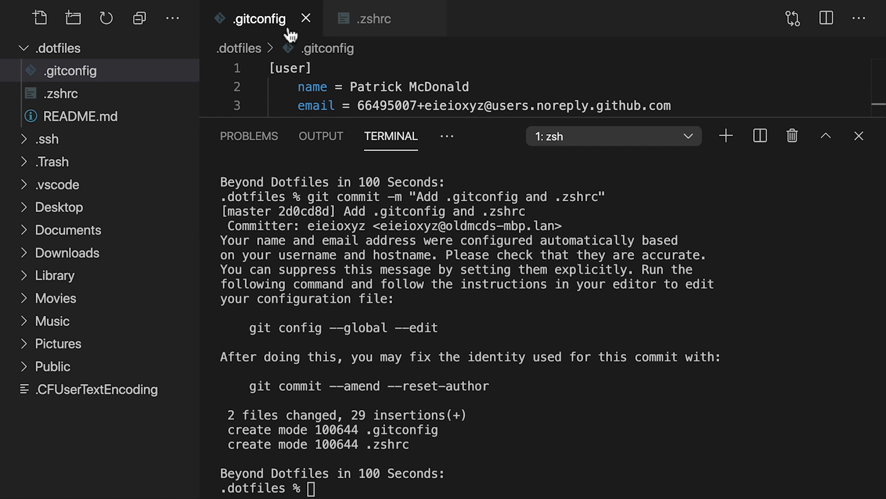
left_click(305, 18)
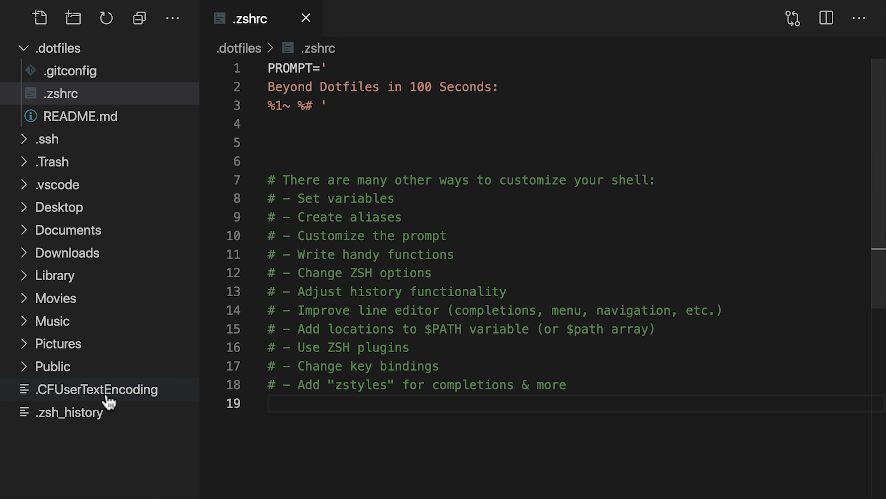
Review .zsh_history showing the clone and commit commands, then close it.
left_click(67, 416)
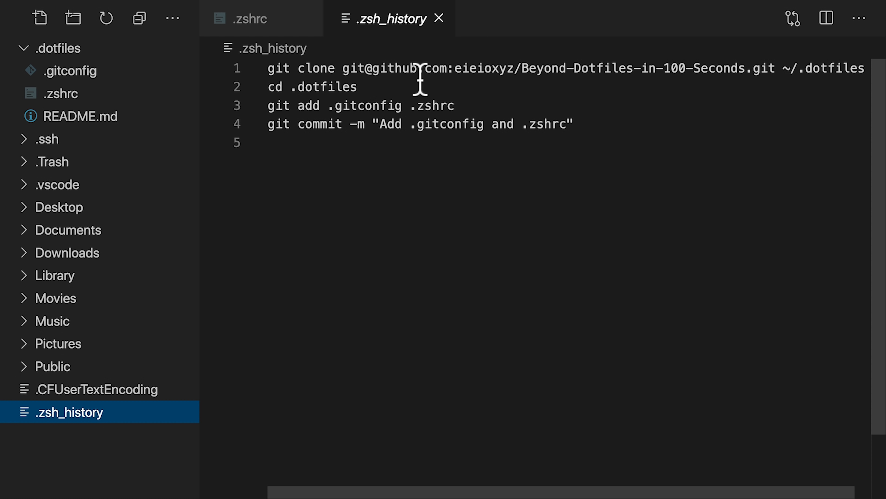
left_click(249, 19)
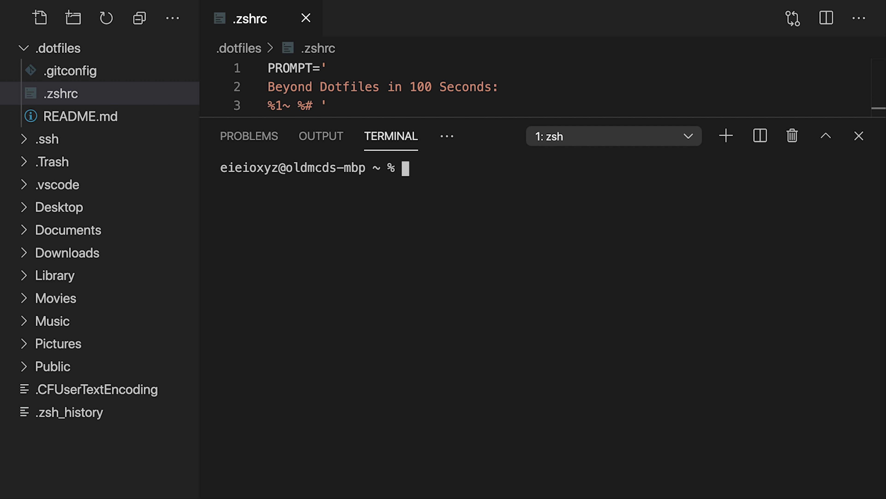
type("ln")
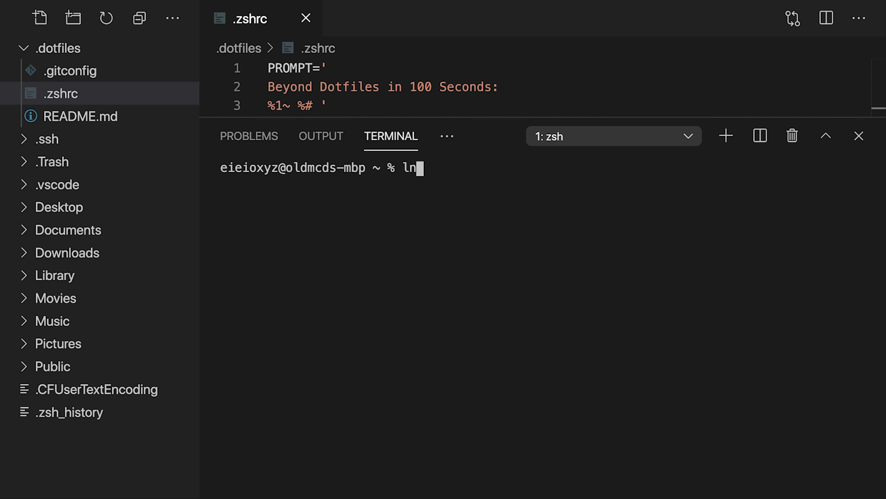
Create the symlink ln -s ~/.dotfiles/.zshrc ~/.zshrc in the home folder.
type("-")
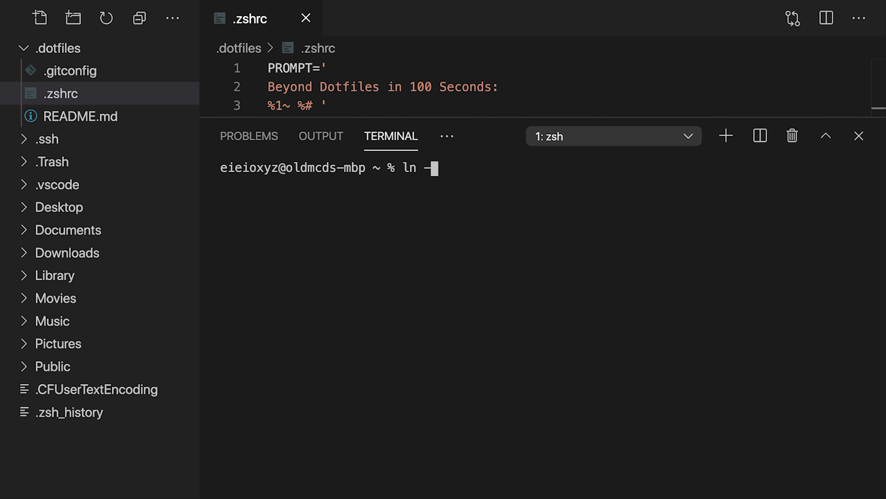
type("s")
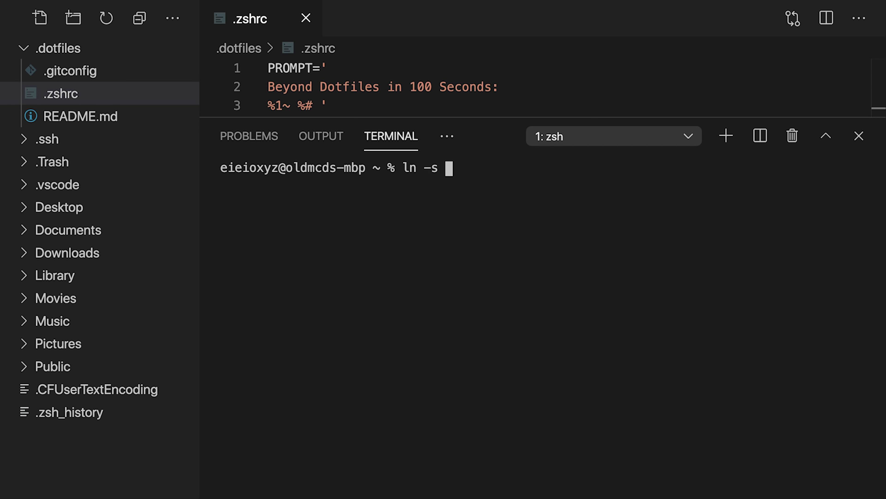
type("~/.")
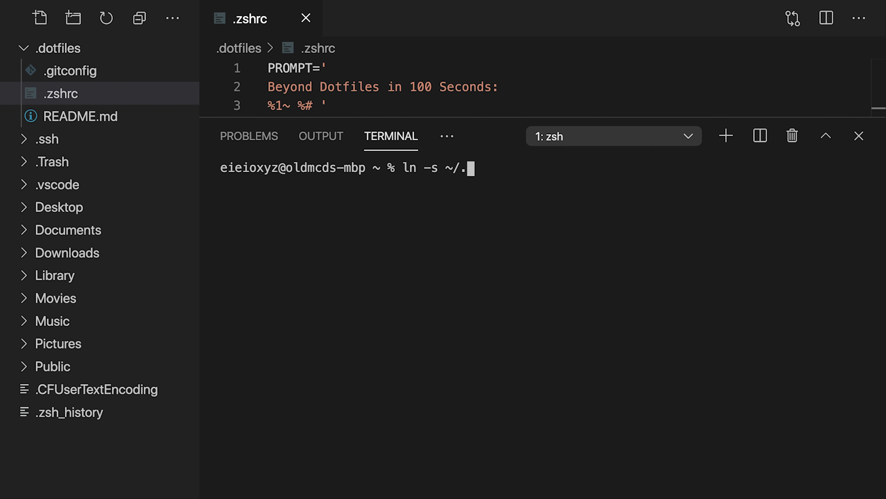
type("dotfiles/")
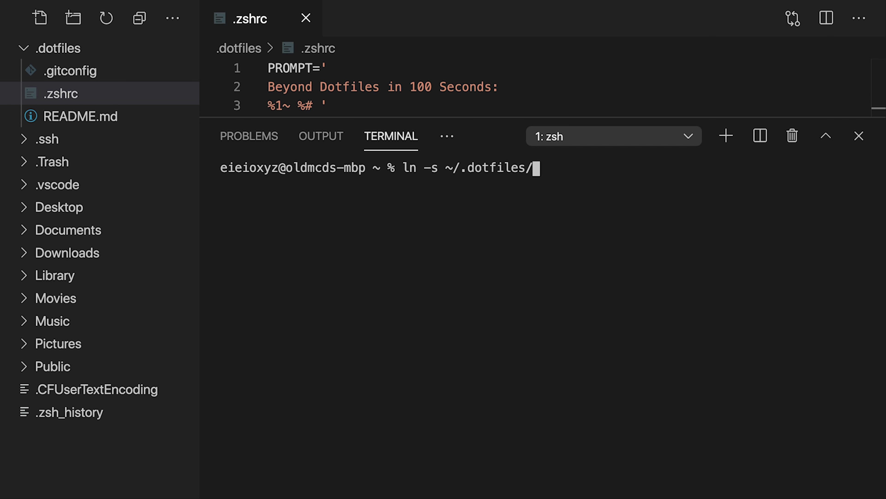
type(".zshrc")
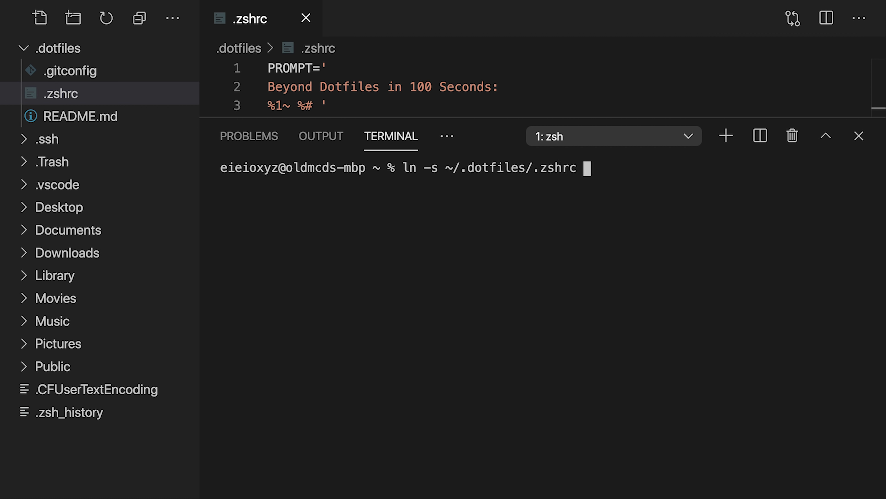
type("~/.zshr")
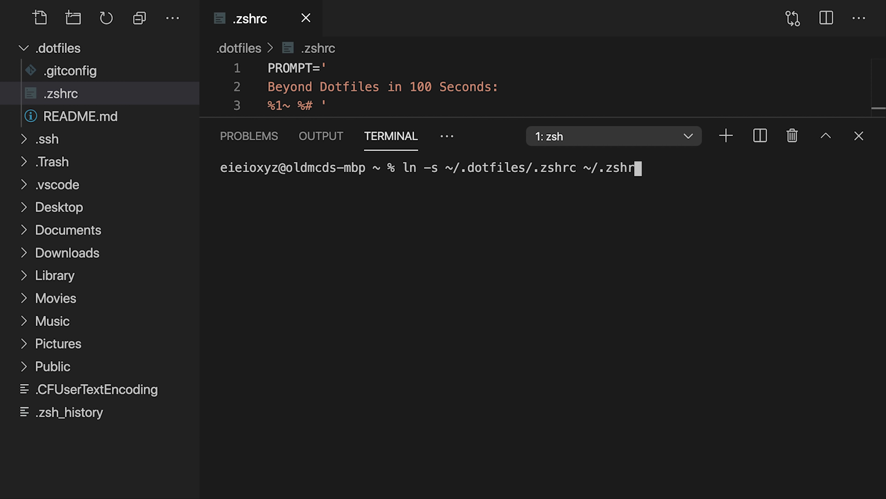
type("c")
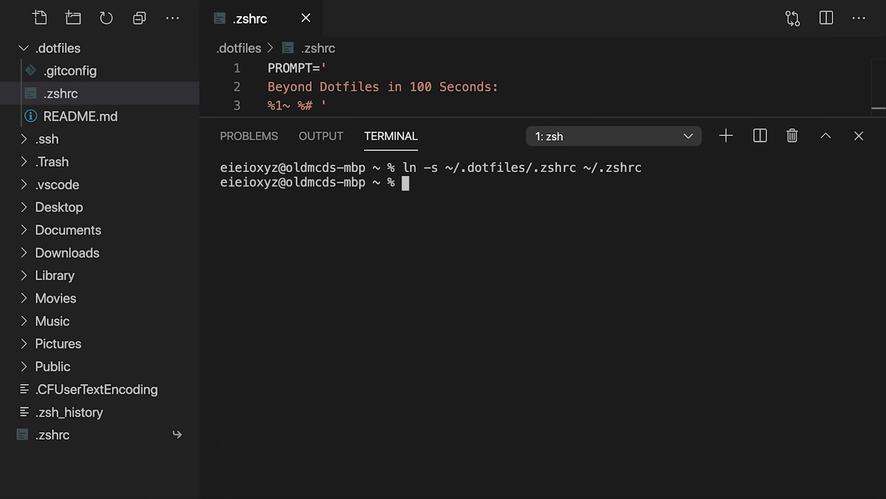
mouse_move(500, 210)
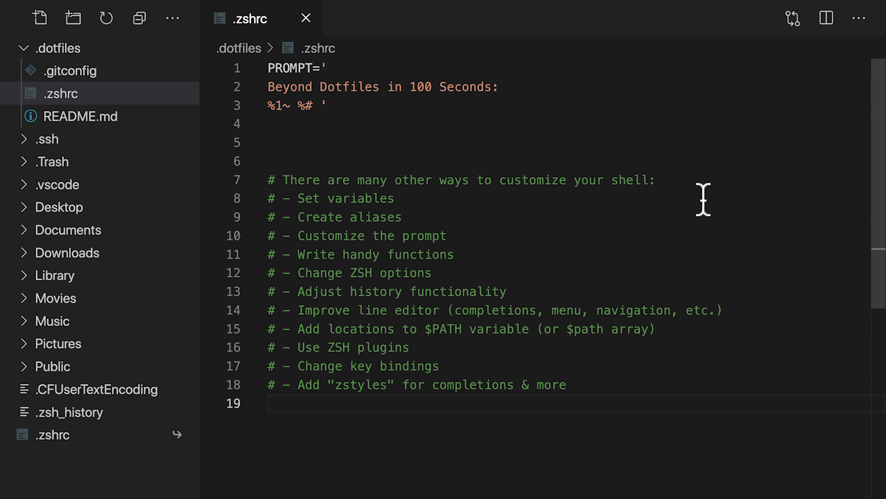
Show the symlinked .zshrc beside the original, add the '# Changes to the real file... symlink version' comment and save.
right_click(51, 435)
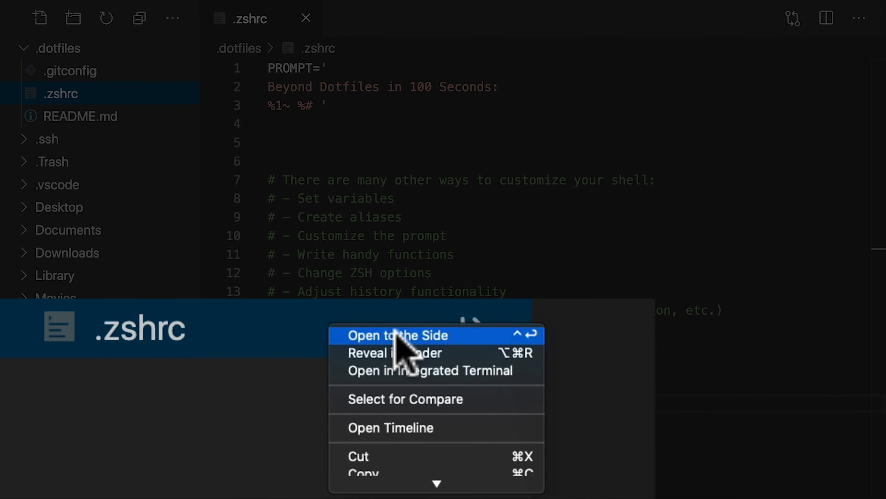
left_click(398, 336)
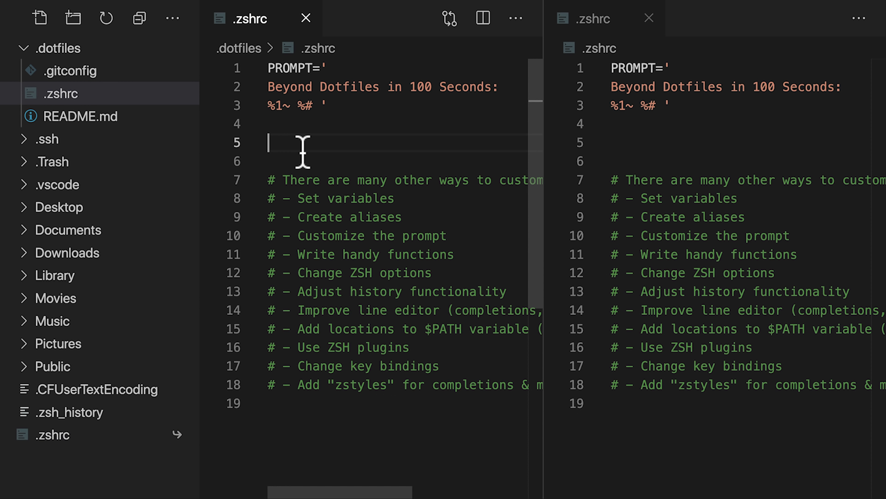
type("# Changes to the real file will")
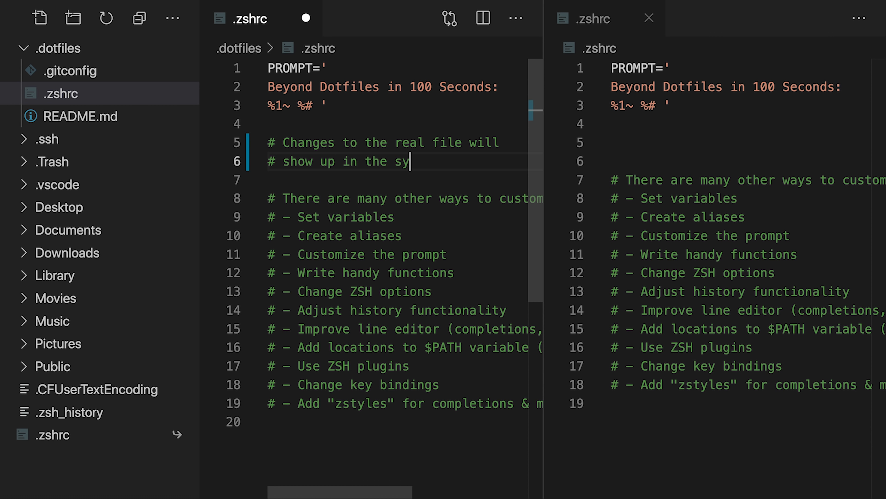
type("mlink version")
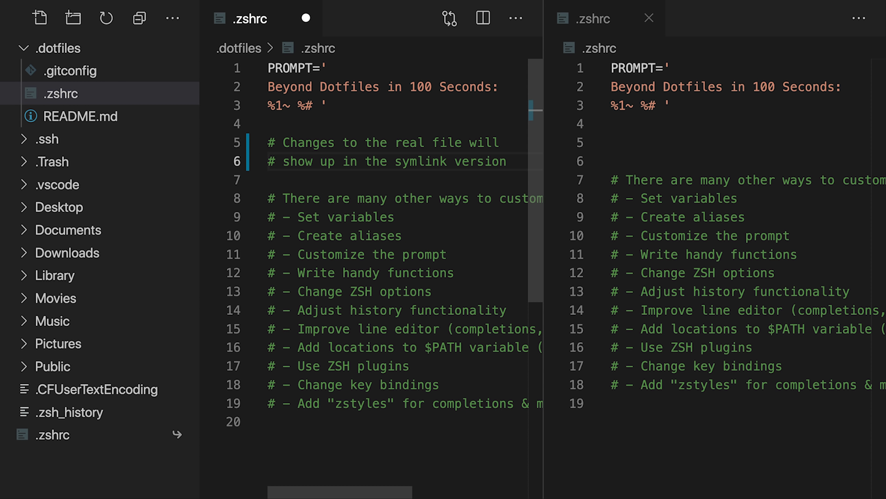
key("cmd+s")
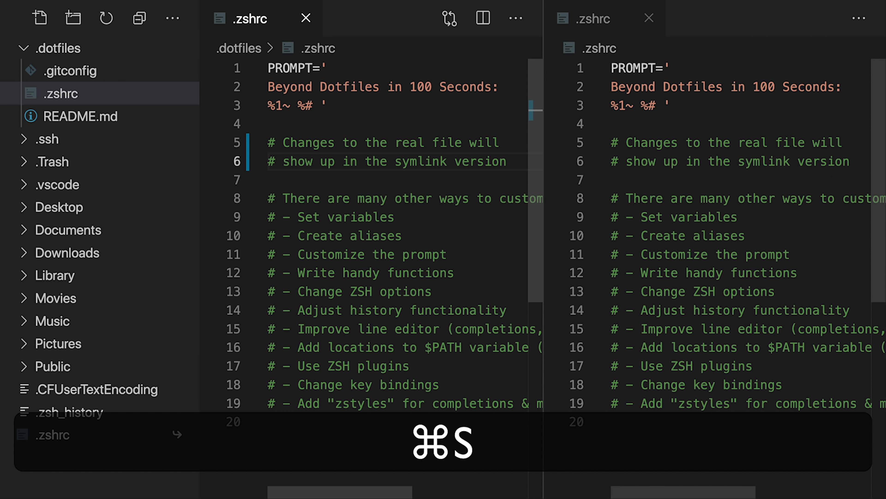
key("Cmd+S")
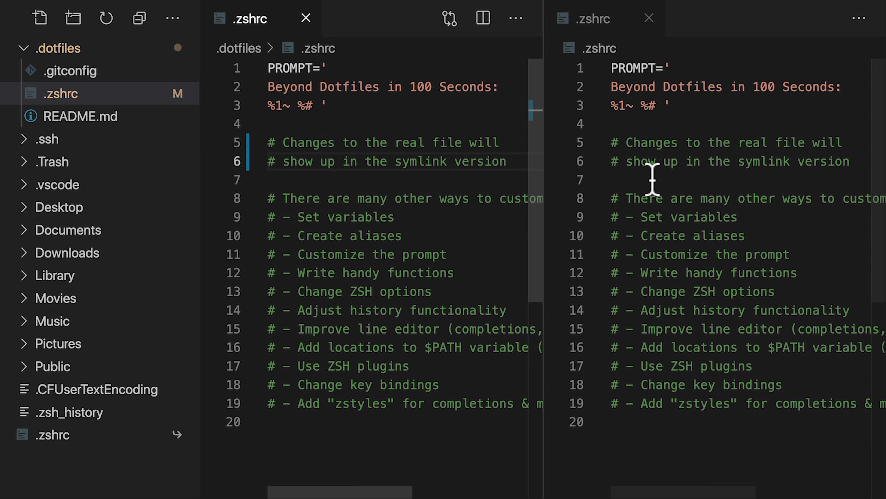
left_click_drag(614, 142, 848, 161)
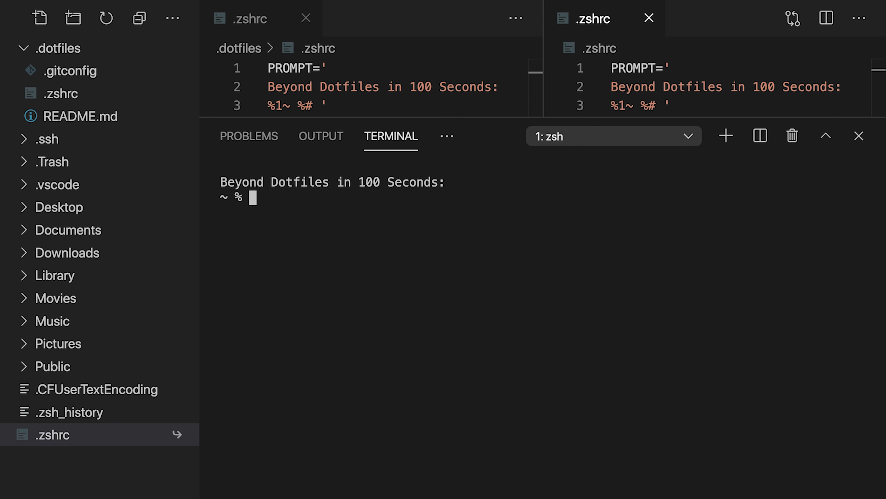
Create the symlink ln -s ~/.dotfiles/.gitconfig ~/.gitconfig in the home folder.
type("ln -s ~/.dotfiles/.zshrc ~/.zshrc")
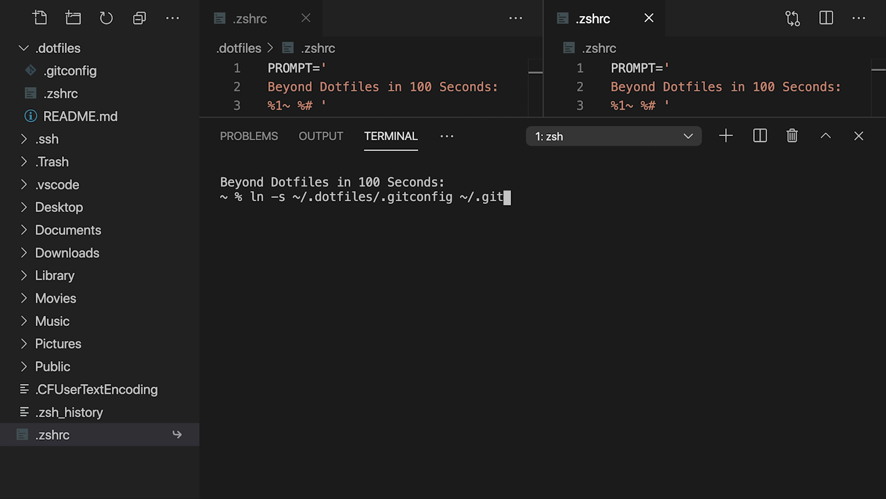
type("config")
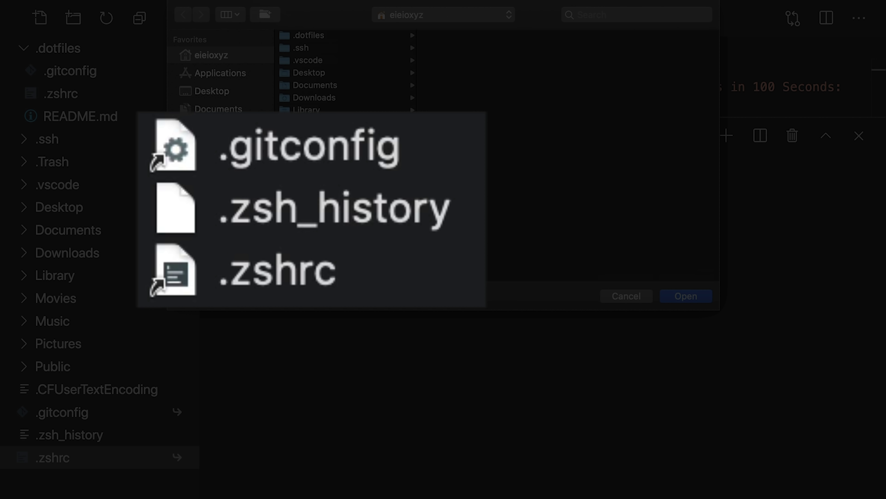
Make .dotfiles the workspace folder with an integrated terminal running inside it.
left_click(307, 35)
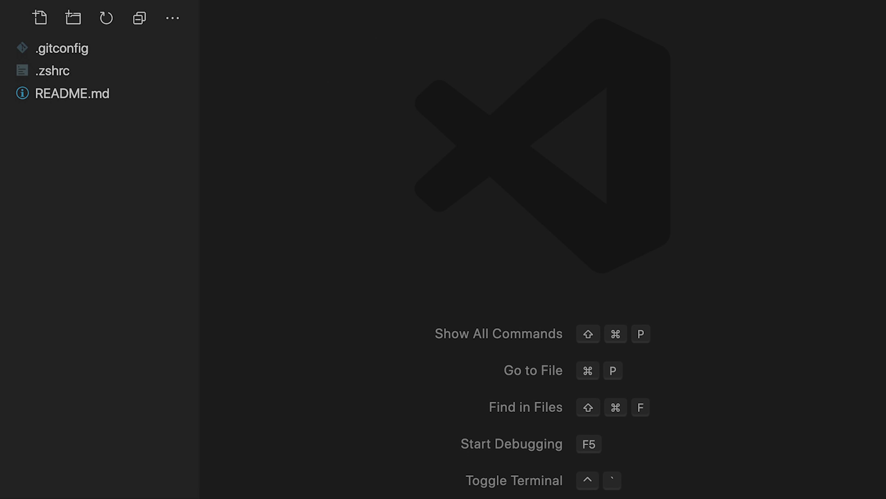
key("Ctrl+`")
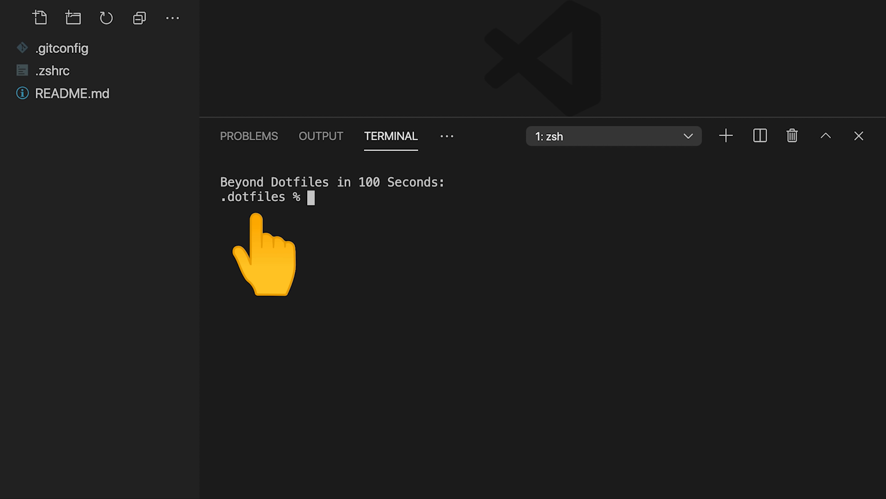
Check the global Git user.email with git config --global user.email.
type("git lo")
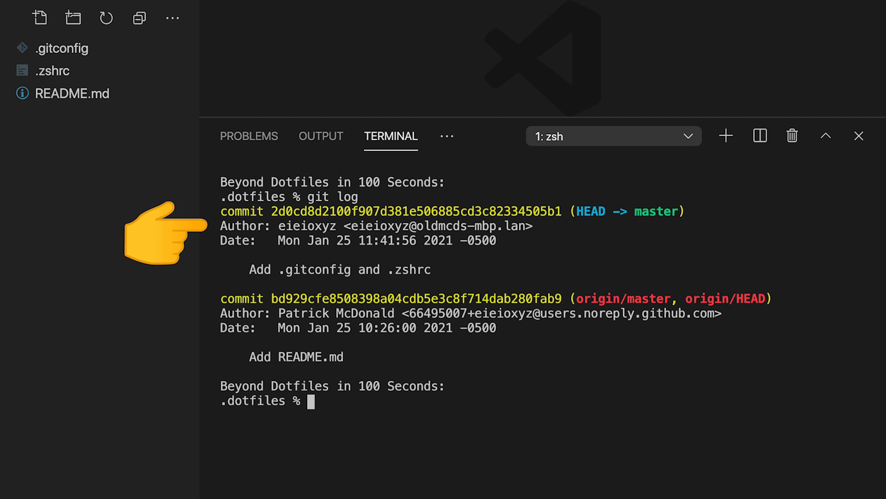
type("git config")
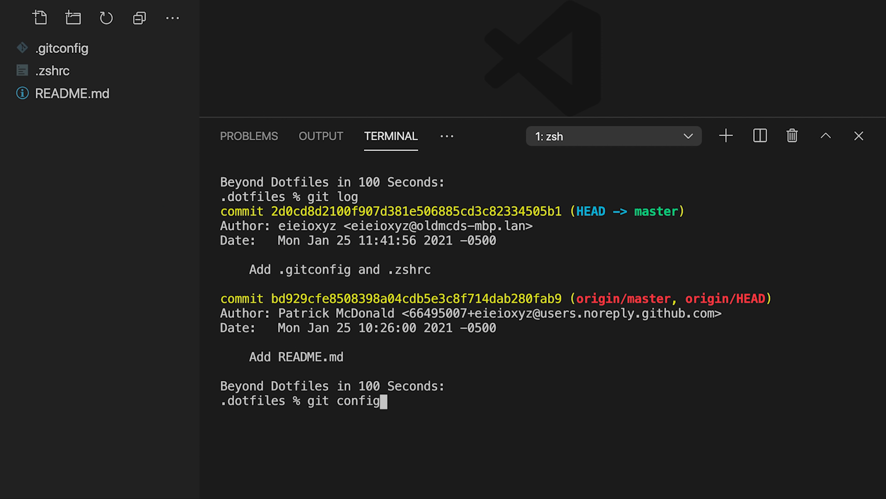
type("--global use")
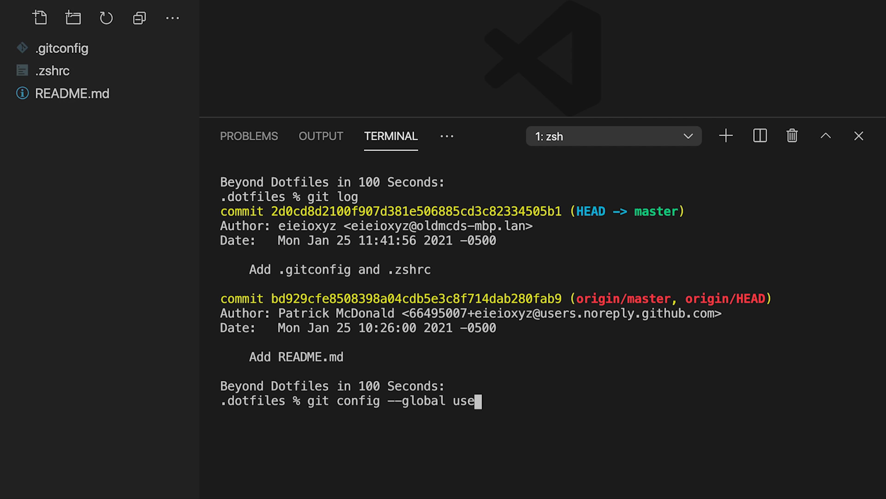
type("r.email")
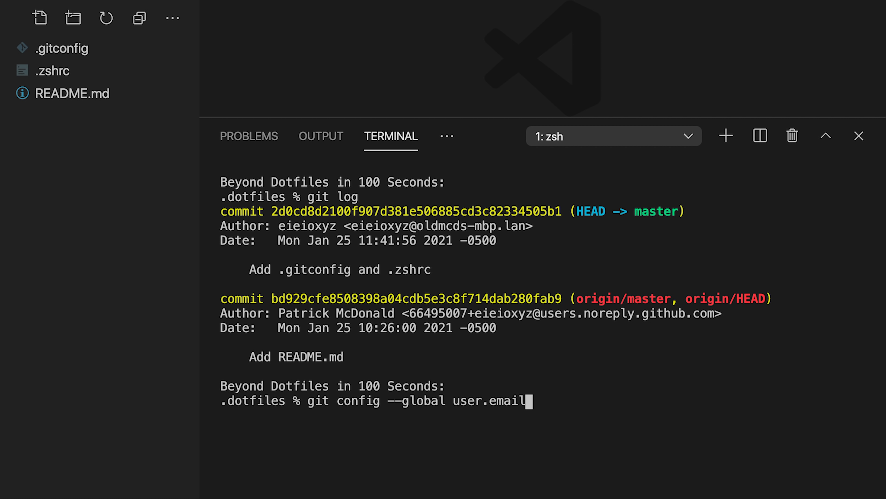
key("Enter")
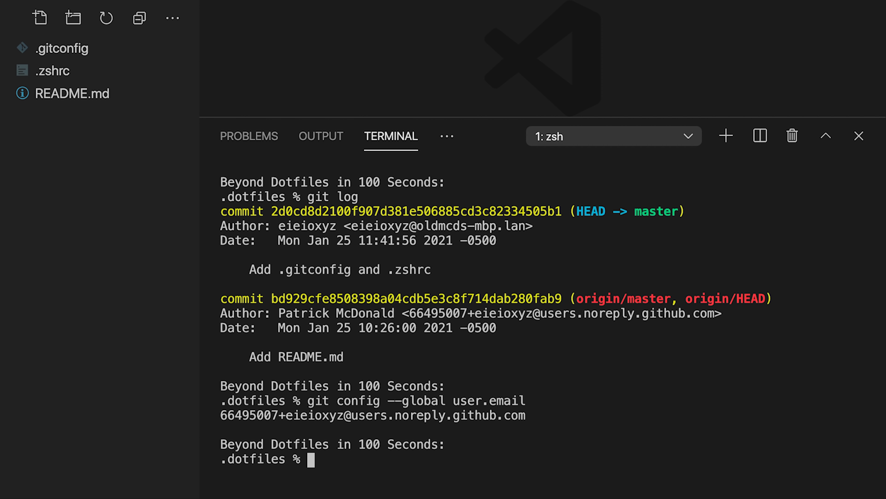
Amend the last commit with --reset-author --no-edit and review it in git log.
type("git commit --amend --reset-author")
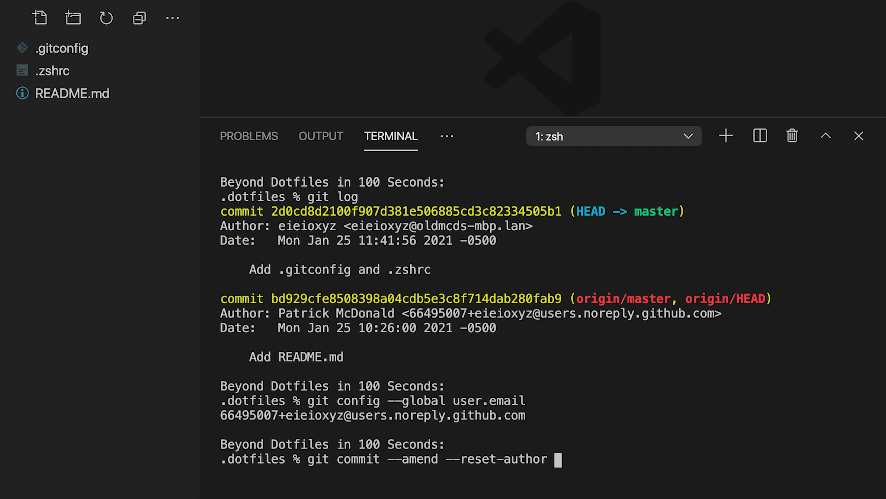
type("--no-e")
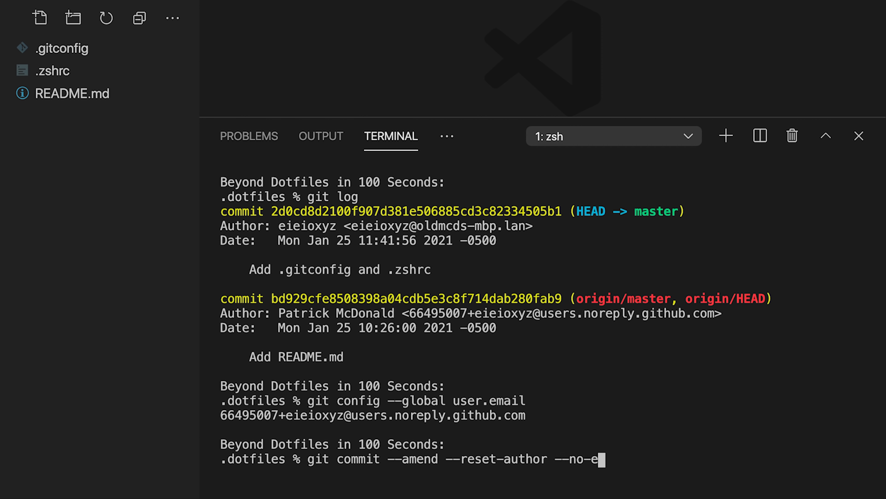
type("dit")
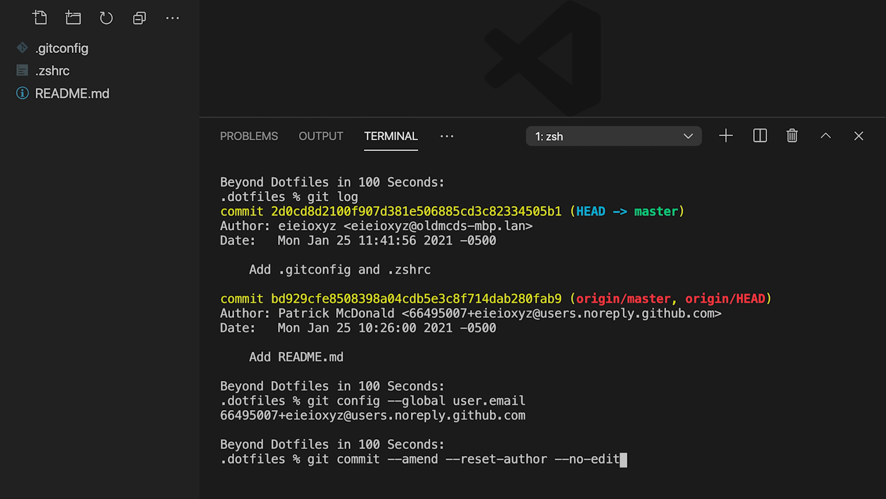
key("Enter")
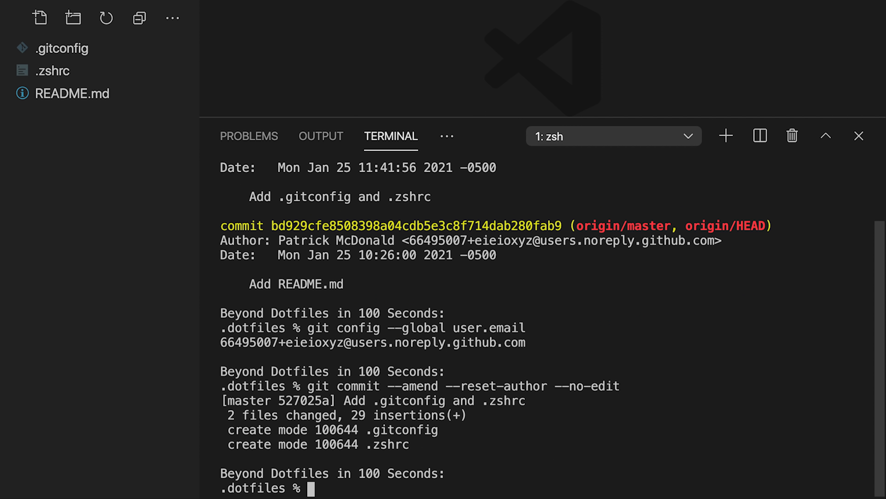
type("git log")
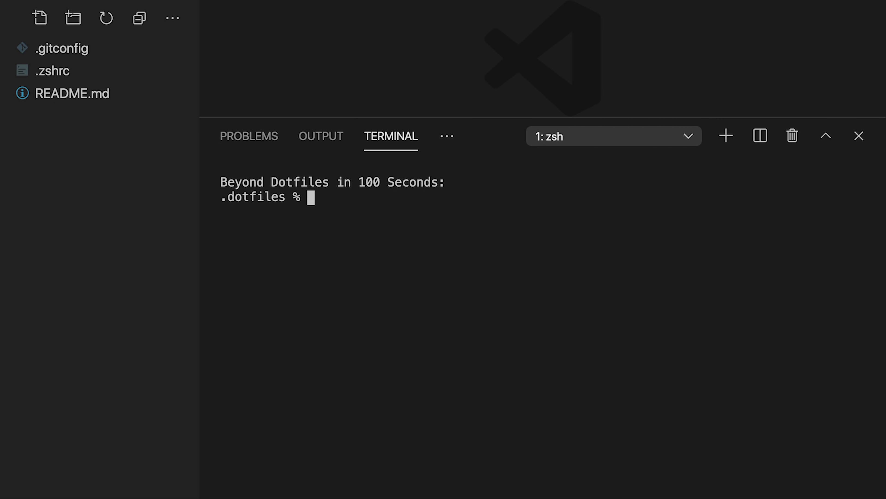
Generate a Brewfile with brew bundle dump --describe, then hide the terminal panel.
type("brew bundle d")
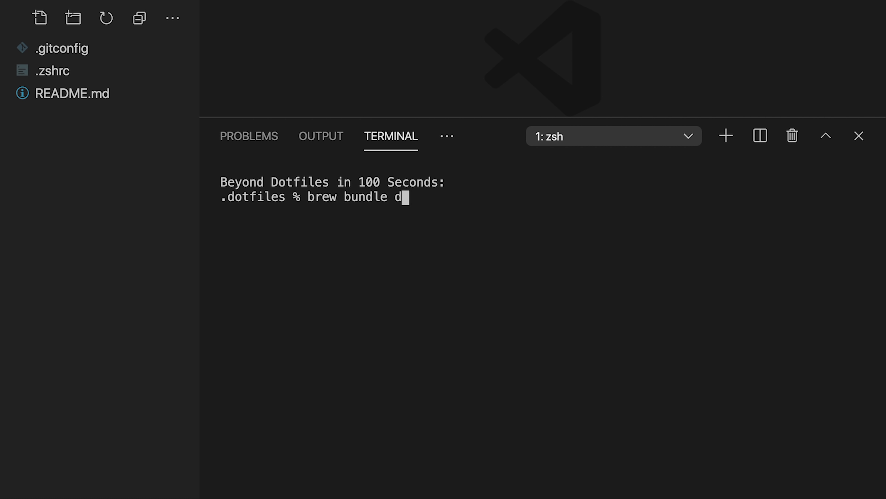
type("ump")
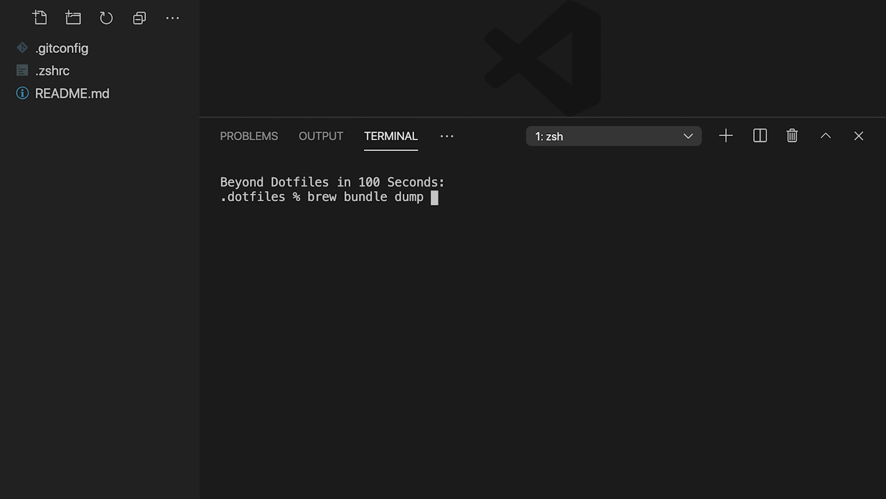
type("--")
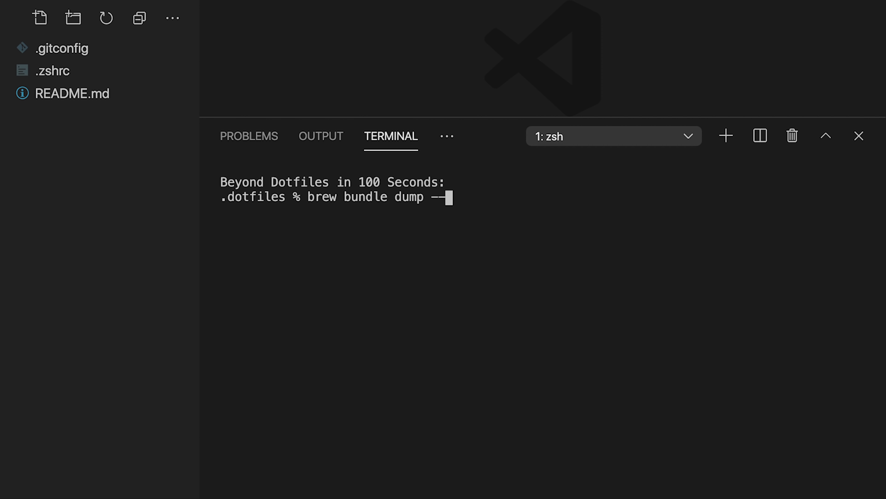
type("describe")
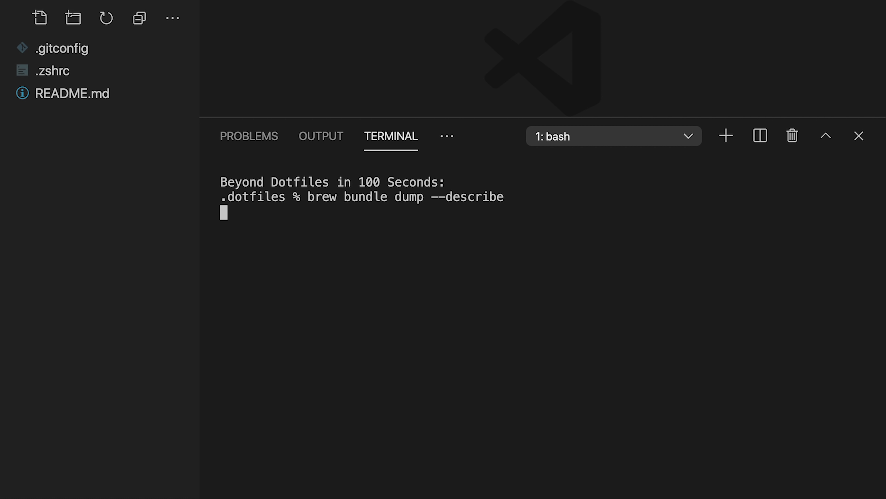
key("Enter")
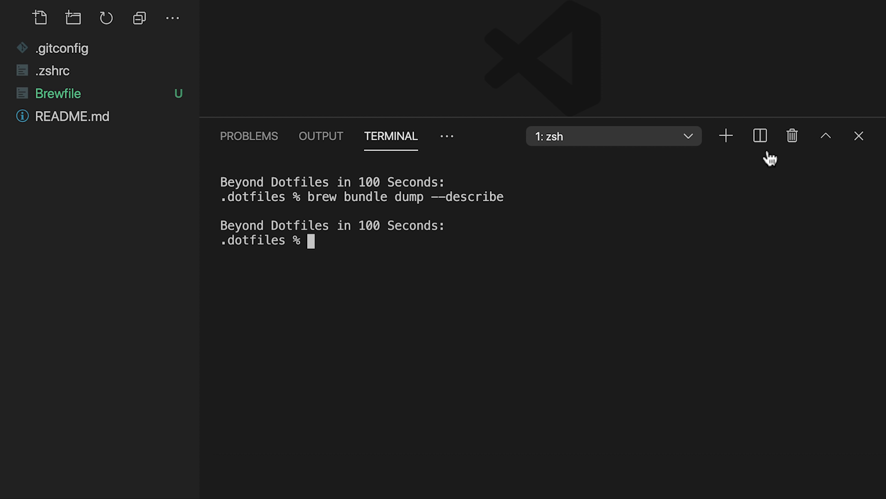
left_click(858, 137)
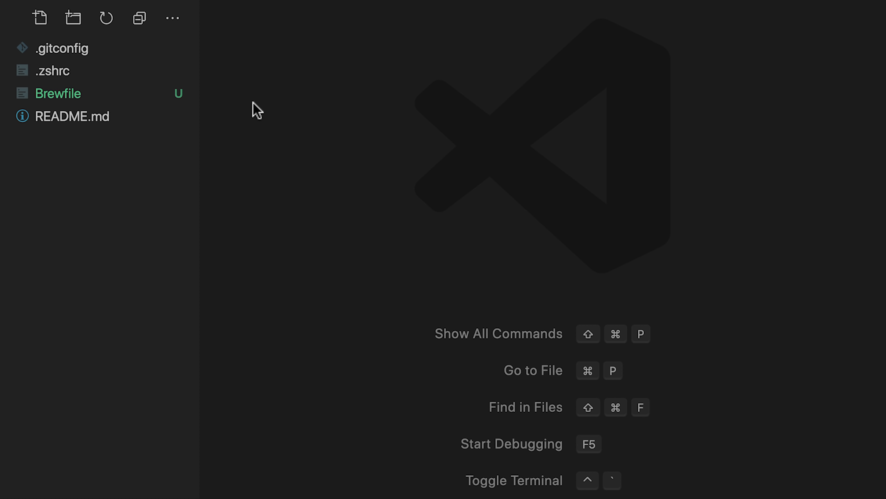
left_click(58, 94)
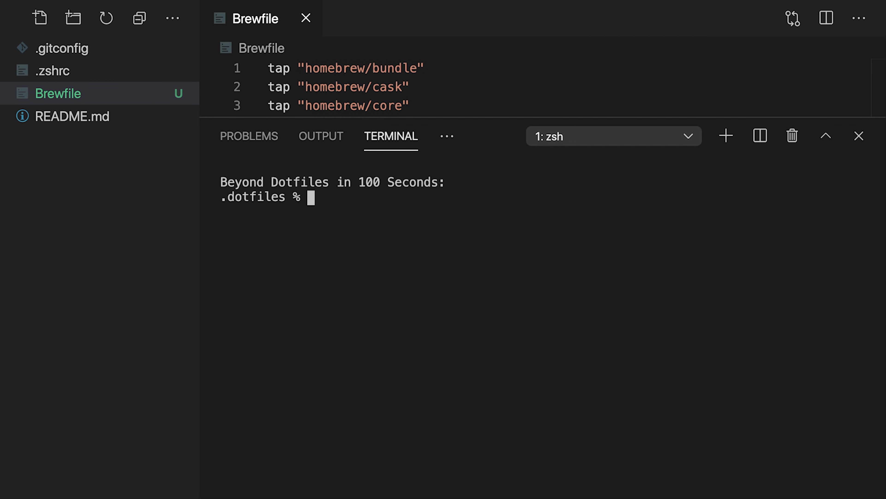
Stage and commit the Brewfile as "Add Brewfile" and push it to GitHub.
type("git add Brewfile")
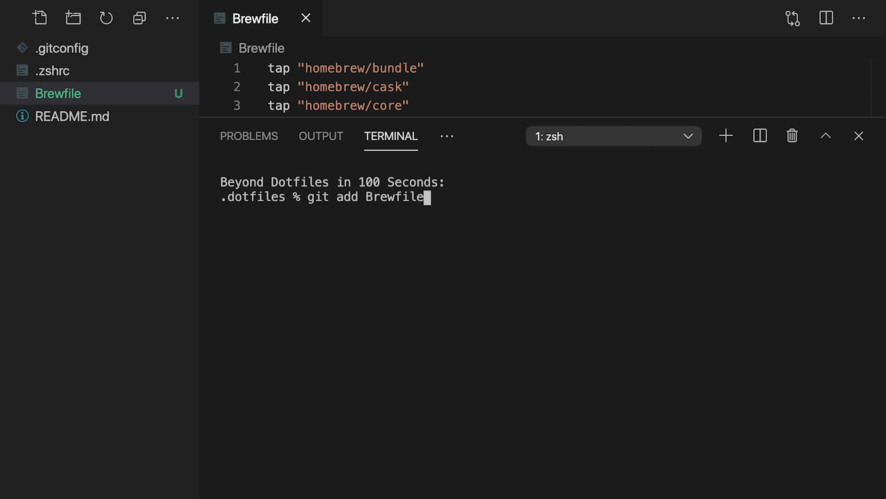
type("git commit -m \"Add")
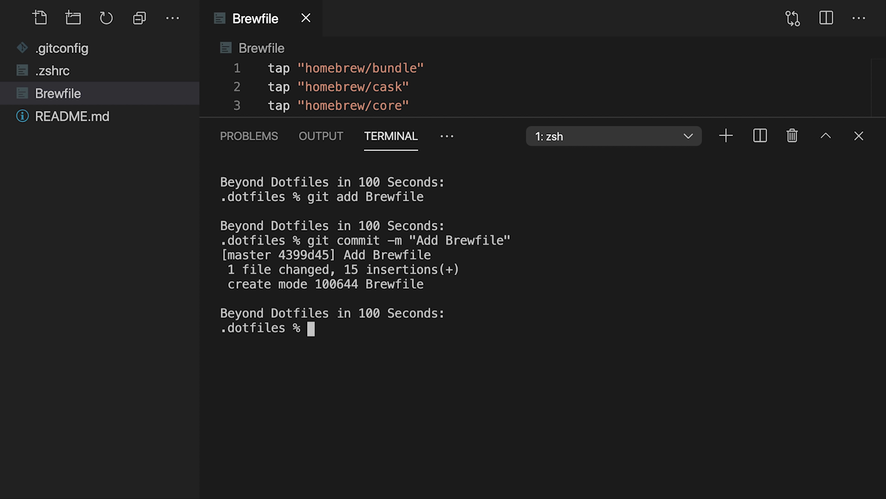
type("git push")
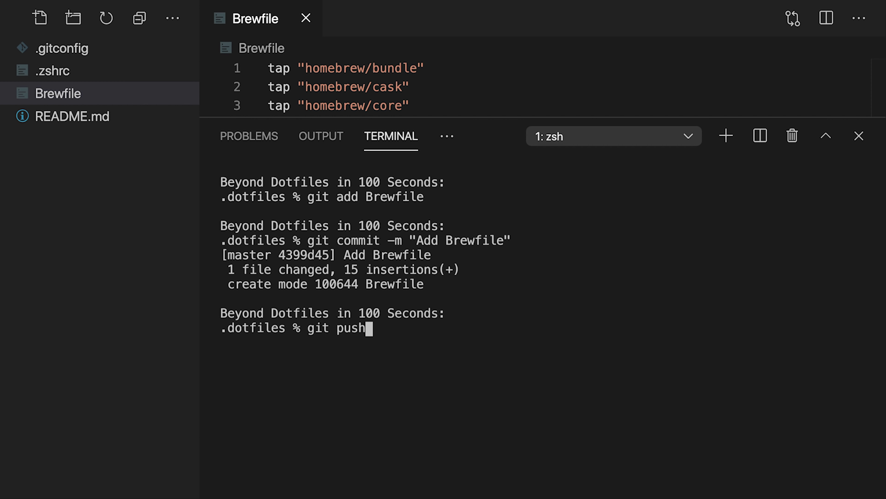
key("Enter")
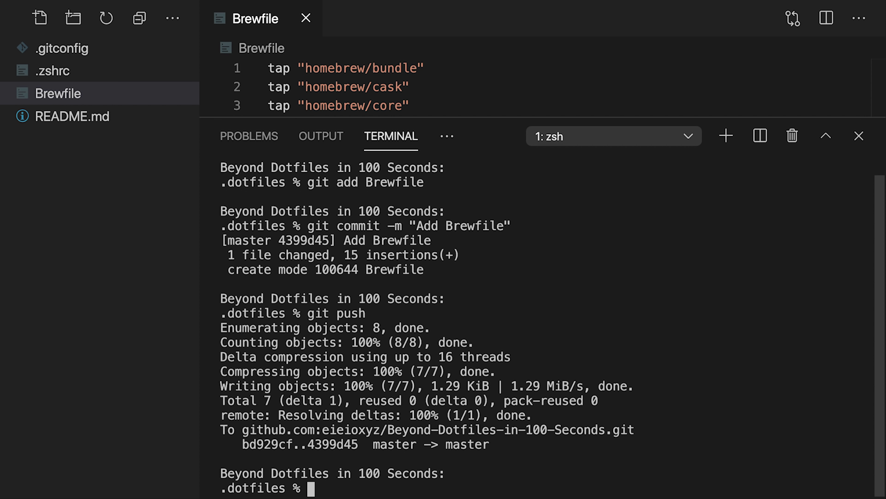
left_click(858, 135)
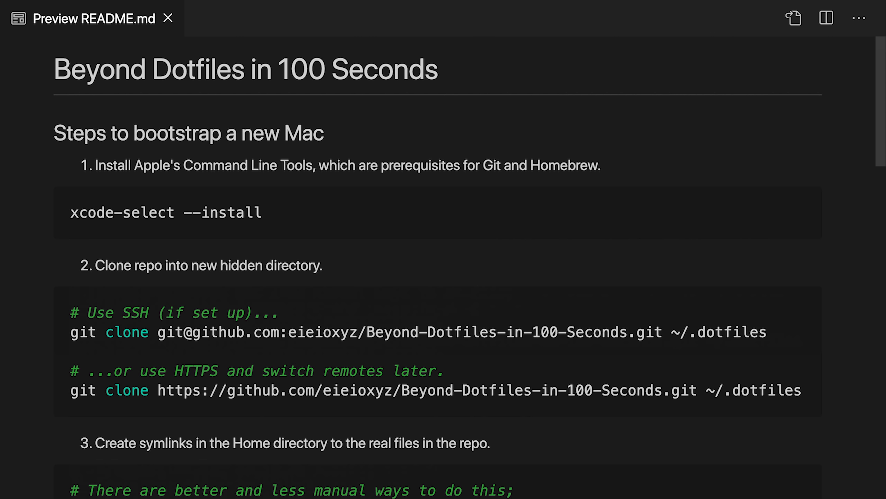
Scroll the README preview through the new-Mac bootstrap steps to the Homebrew step and TODO list.
scroll("down", 3)
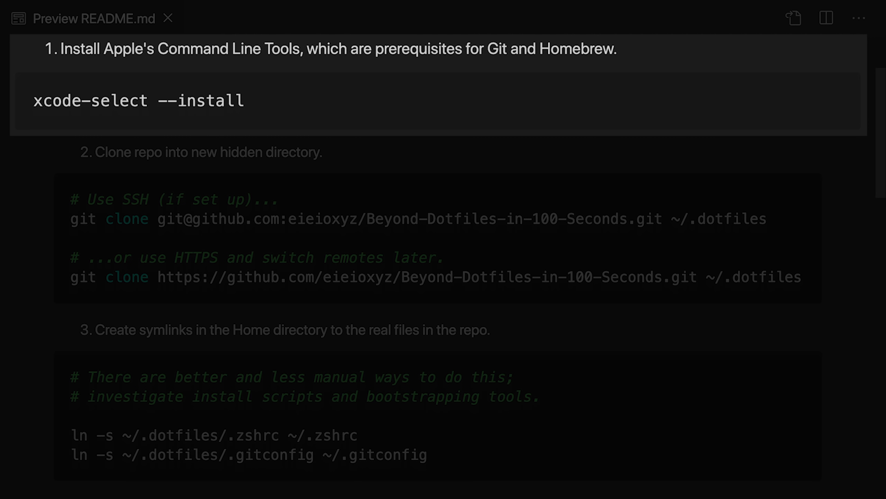
scroll("down", 3)
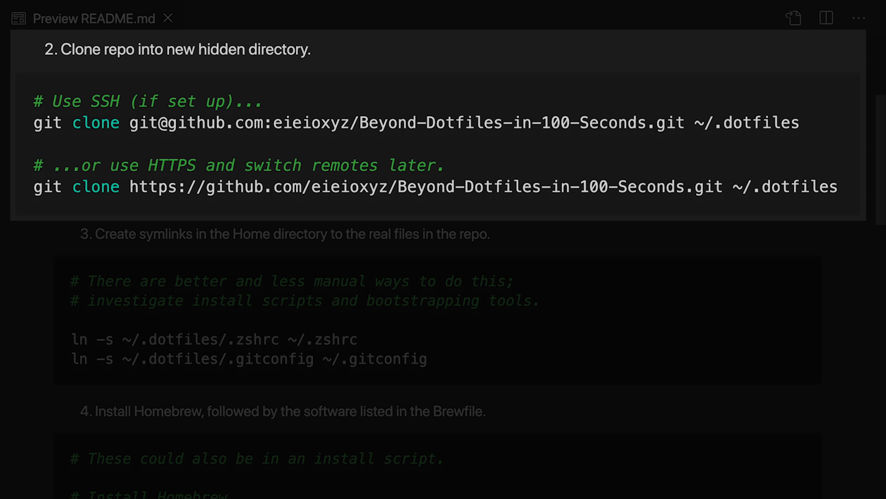
scroll("down", 3)
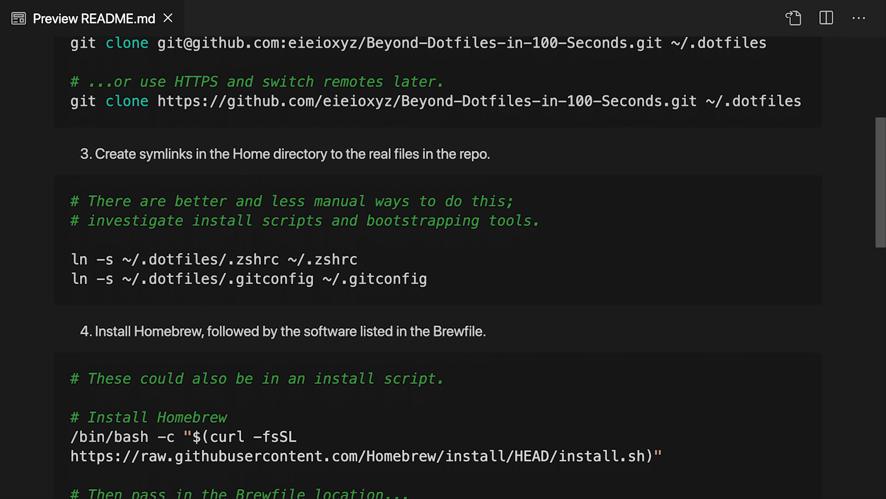
scroll("down", 3)
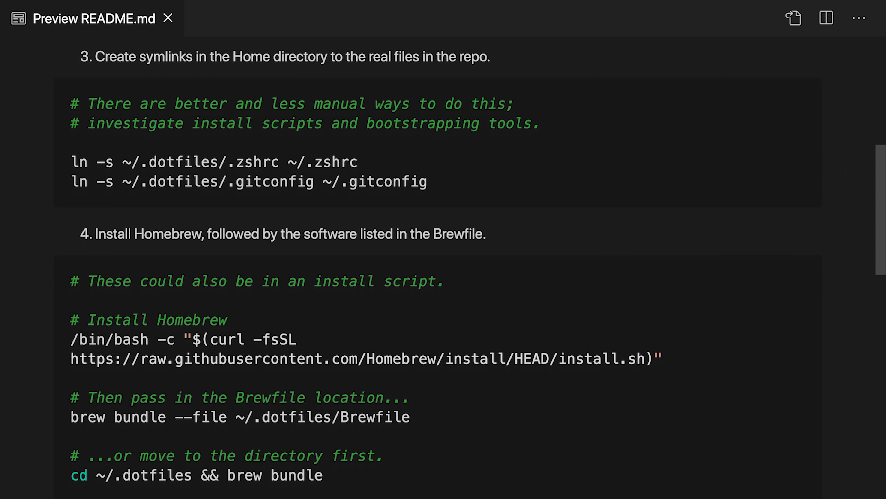
scroll("down", 3)
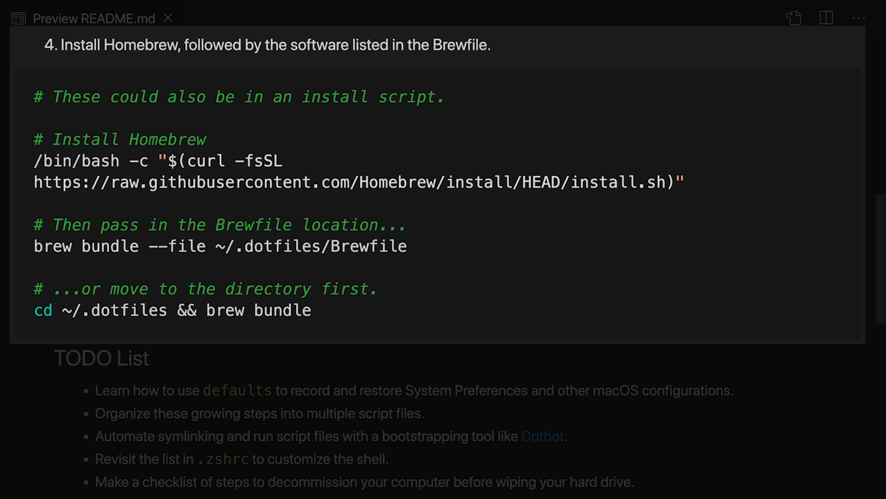
scroll("down", 3)
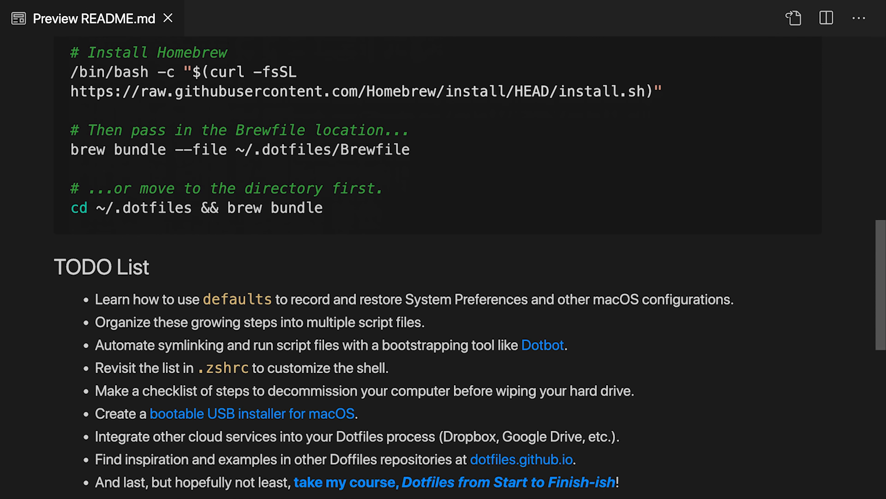
scroll("down", 3)
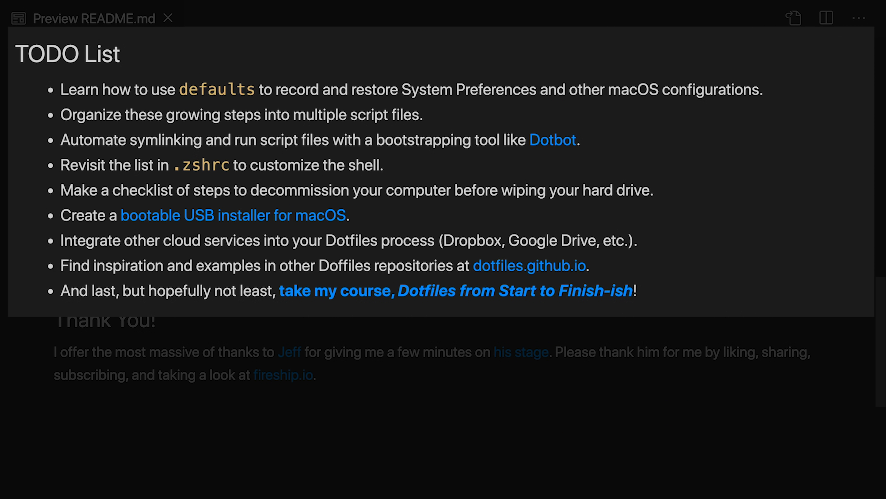
scroll("down", 3)
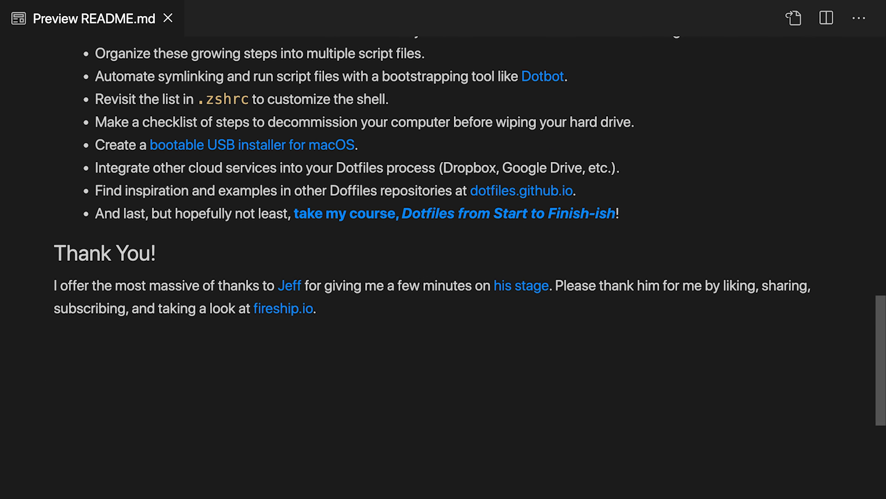
scroll("down", 3)
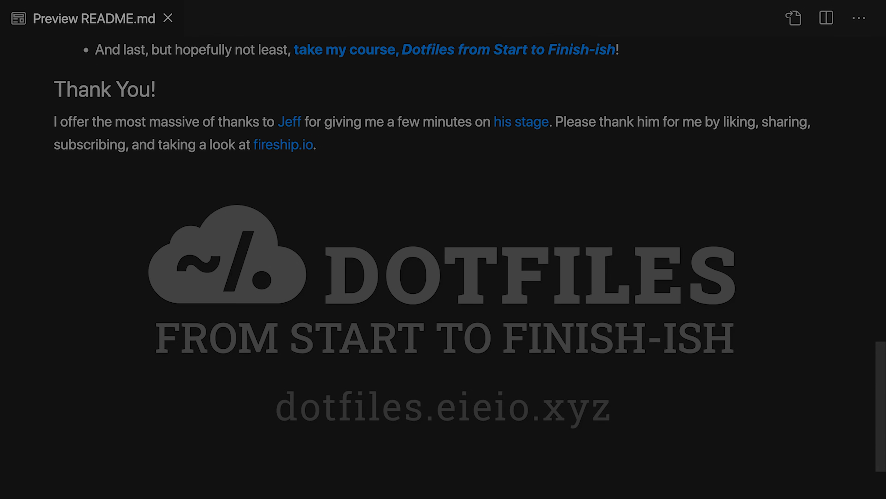